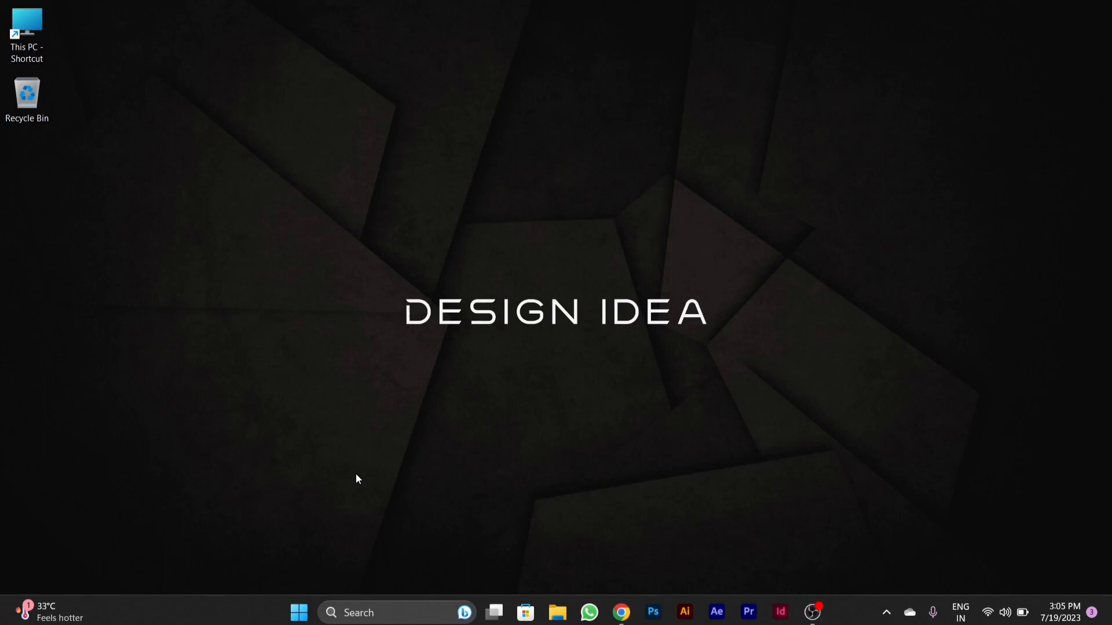
mouse_move(310, 455)
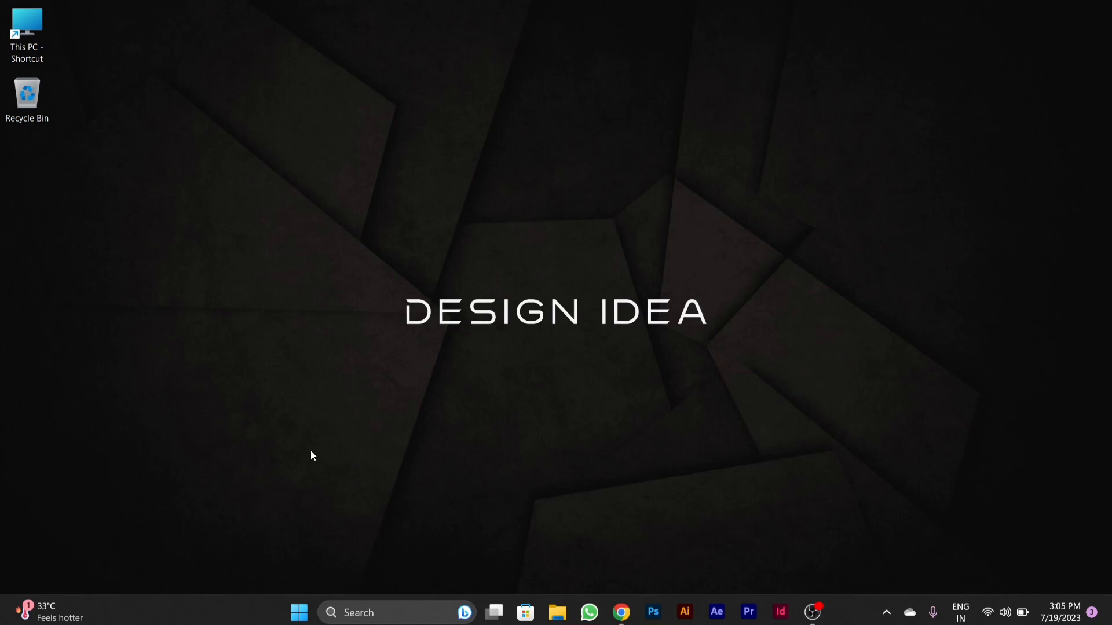
mouse_move(344, 453)
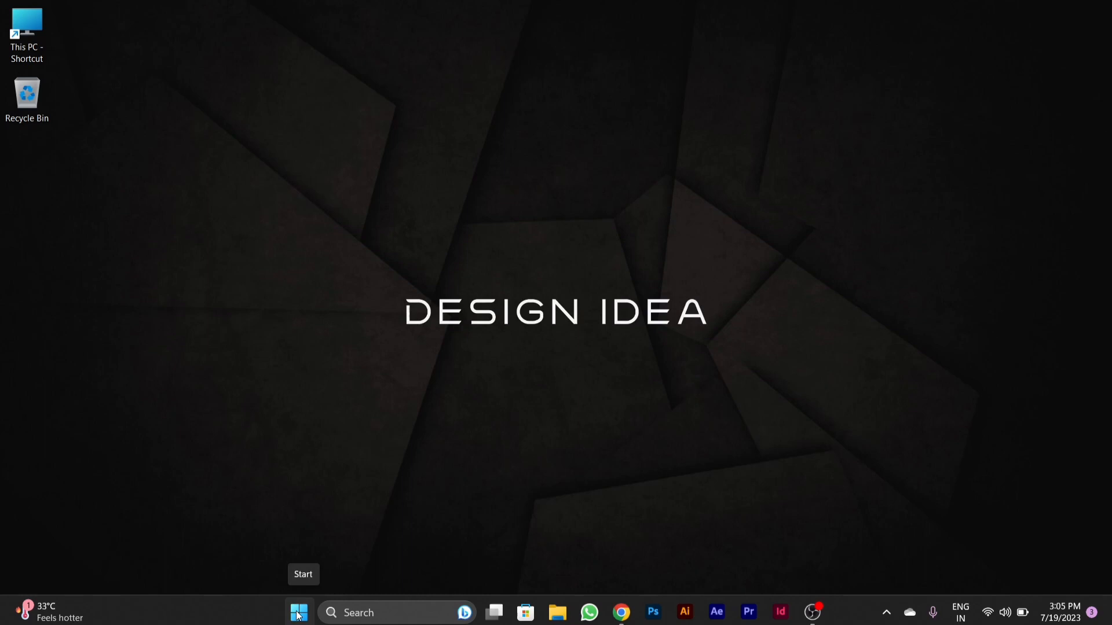
Step: Bring up the Start button's Quick Link menu of system shortcuts
right_click(298, 611)
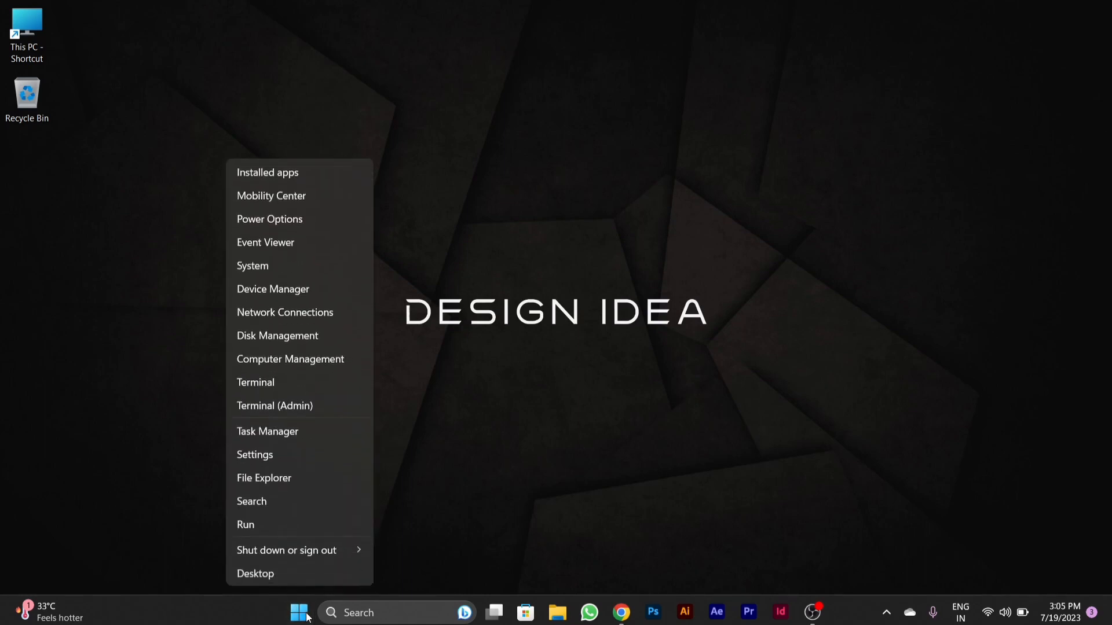
mouse_move(276, 454)
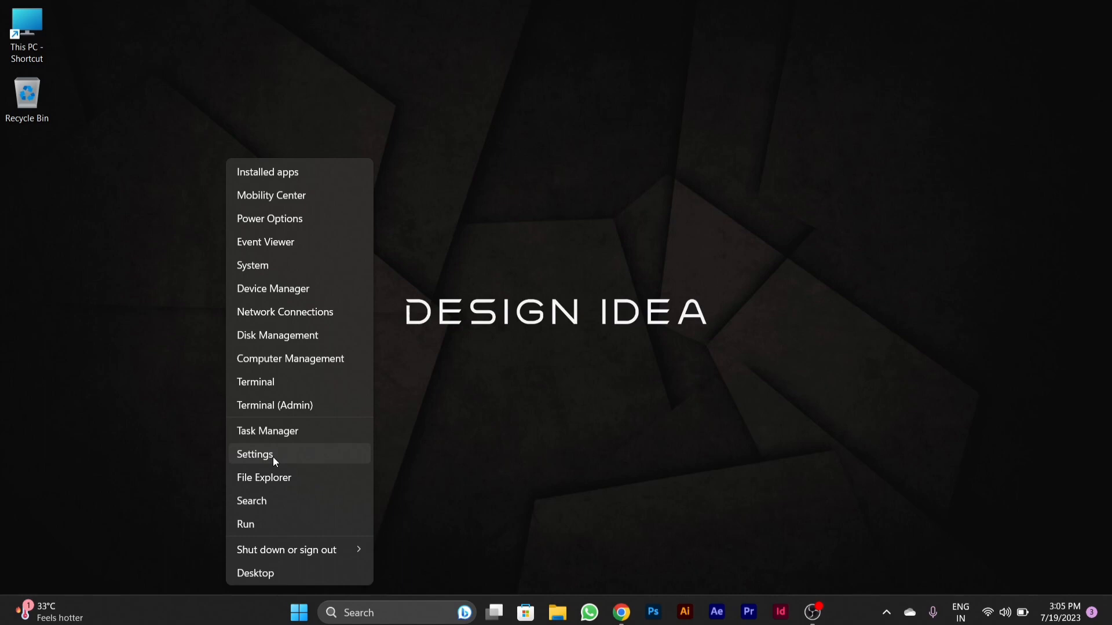
Step: Reach Windows Security through Settings' Privacy & security page
left_click(255, 454)
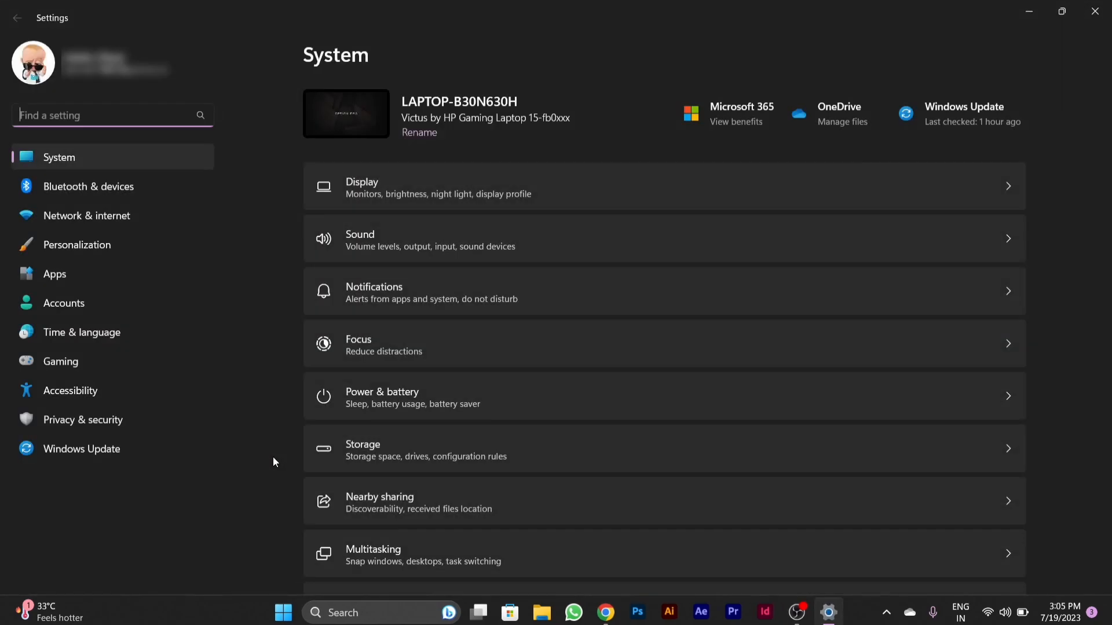
mouse_move(225, 454)
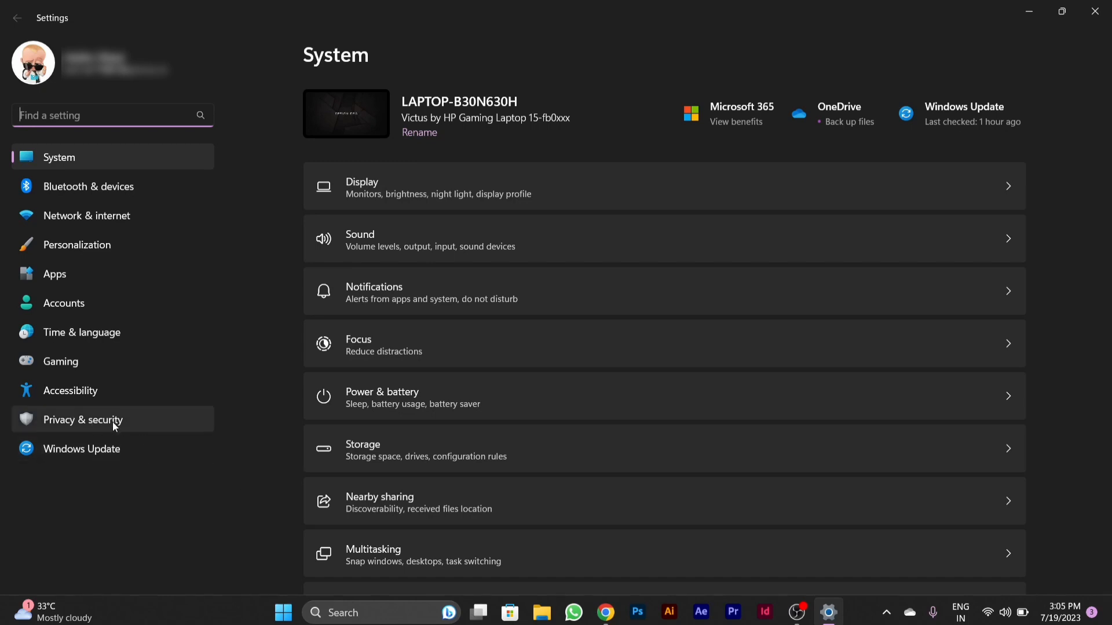
mouse_move(130, 428)
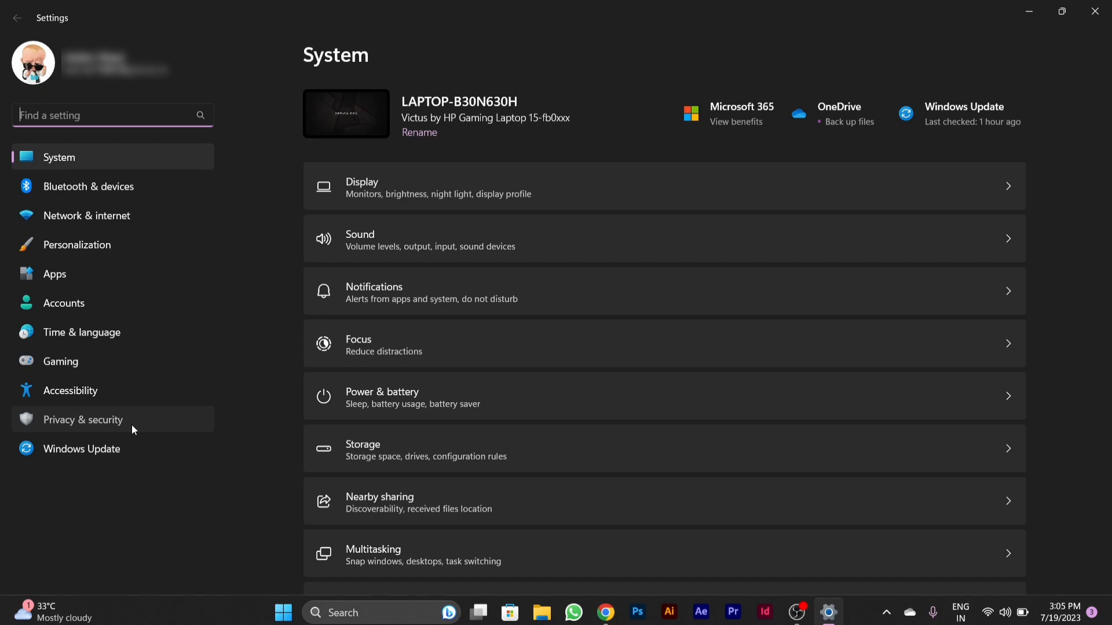
left_click(82, 419)
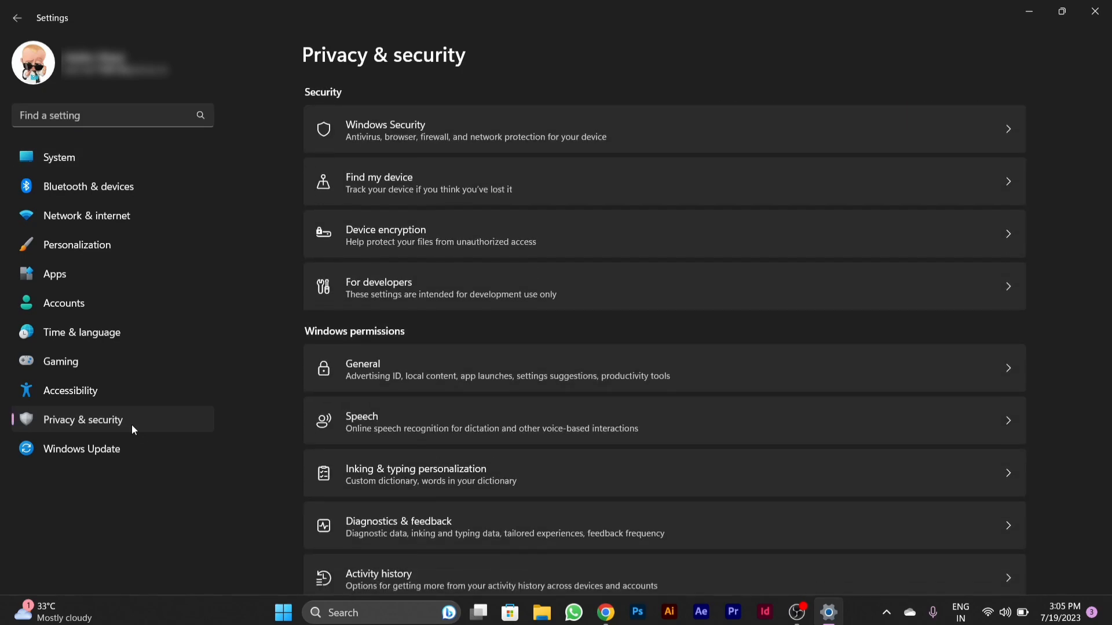
mouse_move(328, 141)
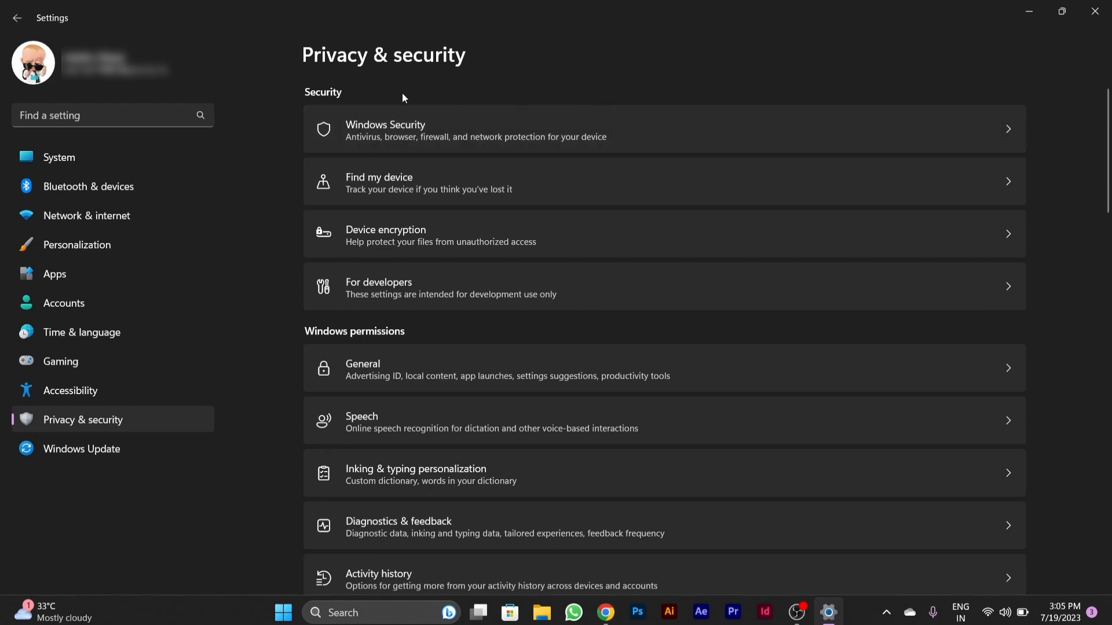
mouse_move(403, 140)
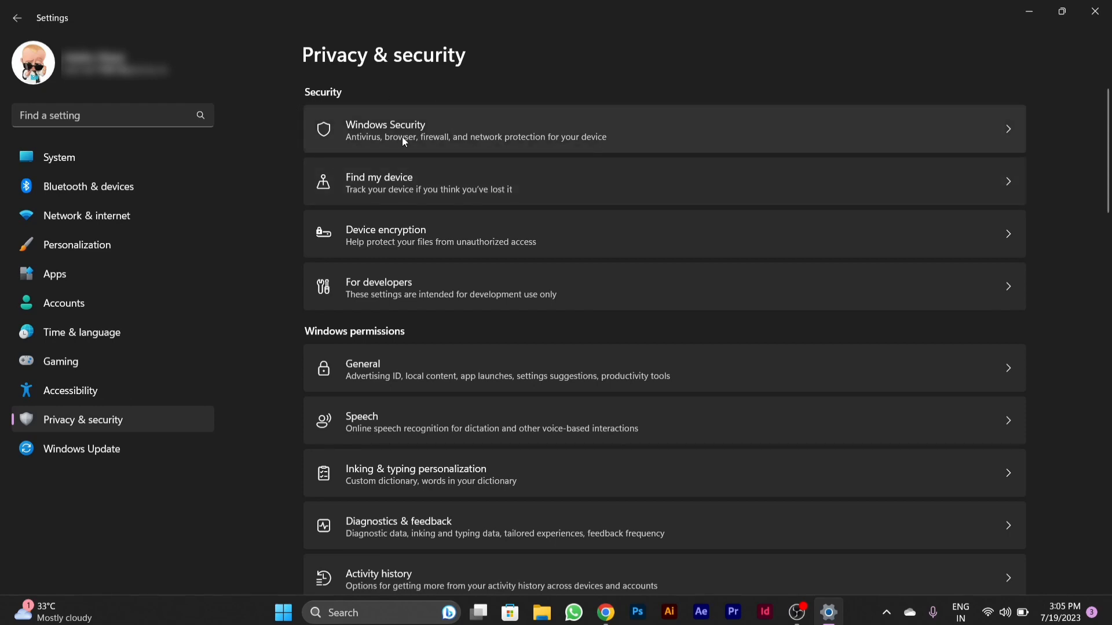
left_click(402, 130)
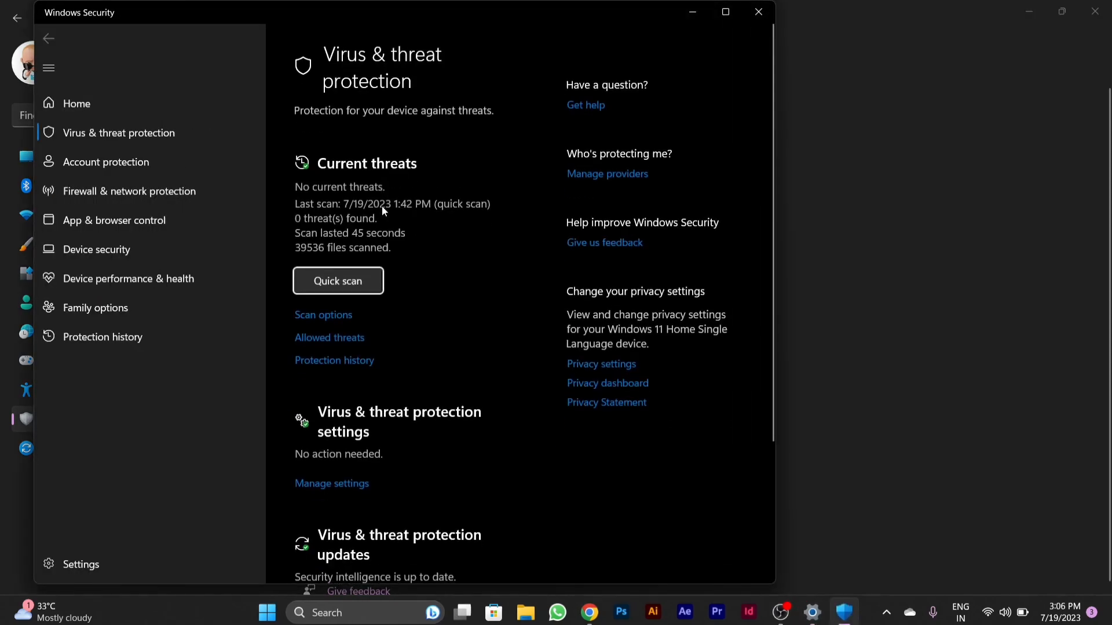
mouse_move(435, 274)
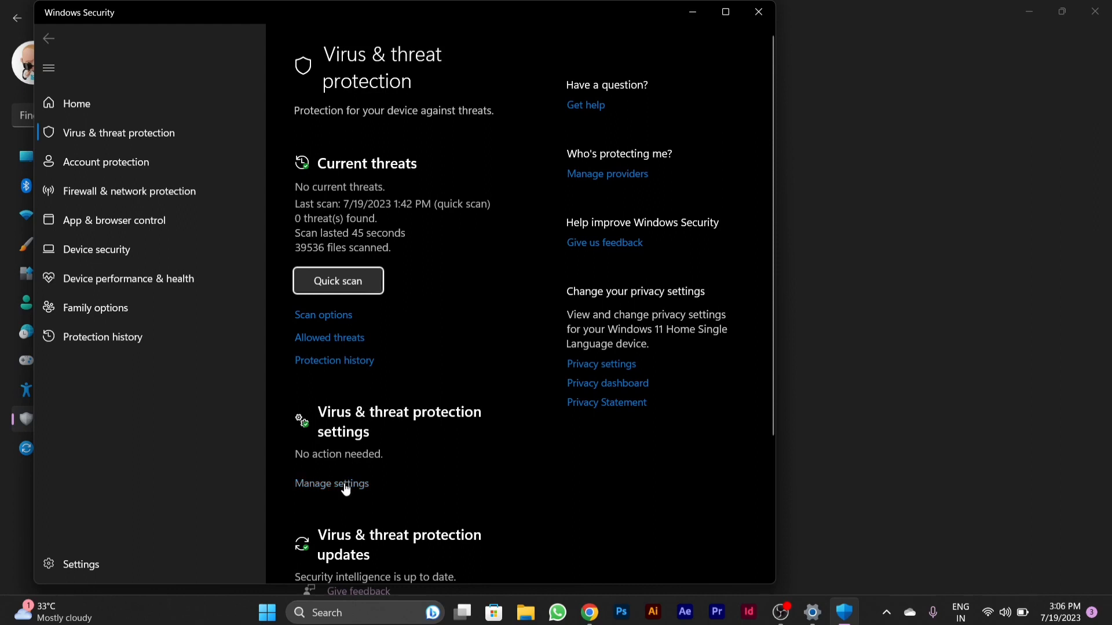
Step: Open Manage settings for Virus & threat protection and attempt the Real-time protection toggle
left_click(331, 483)
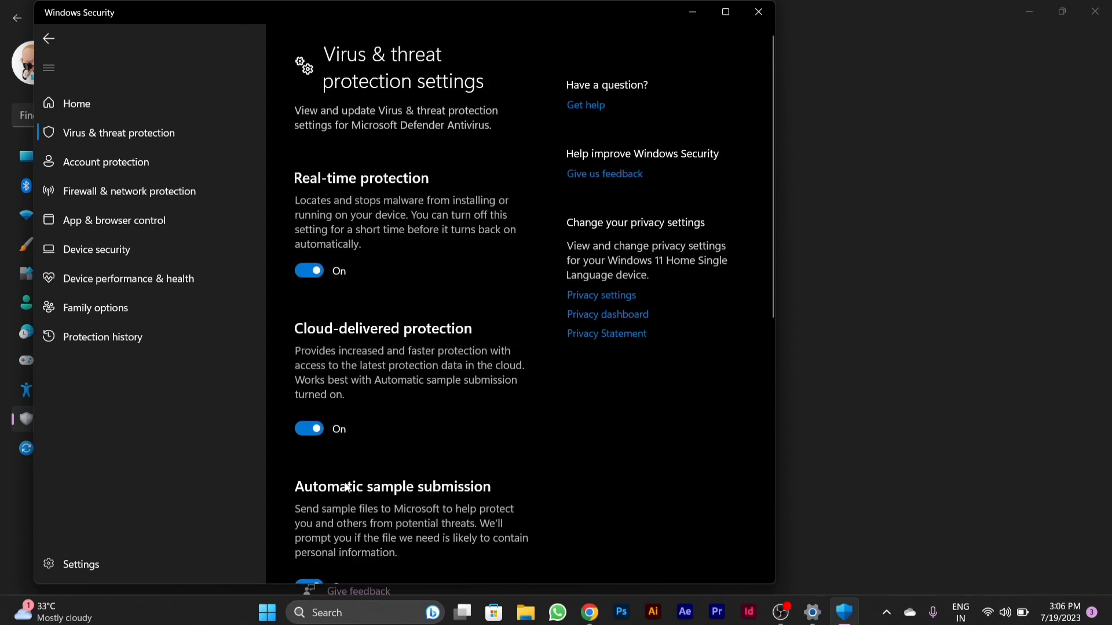
mouse_move(385, 271)
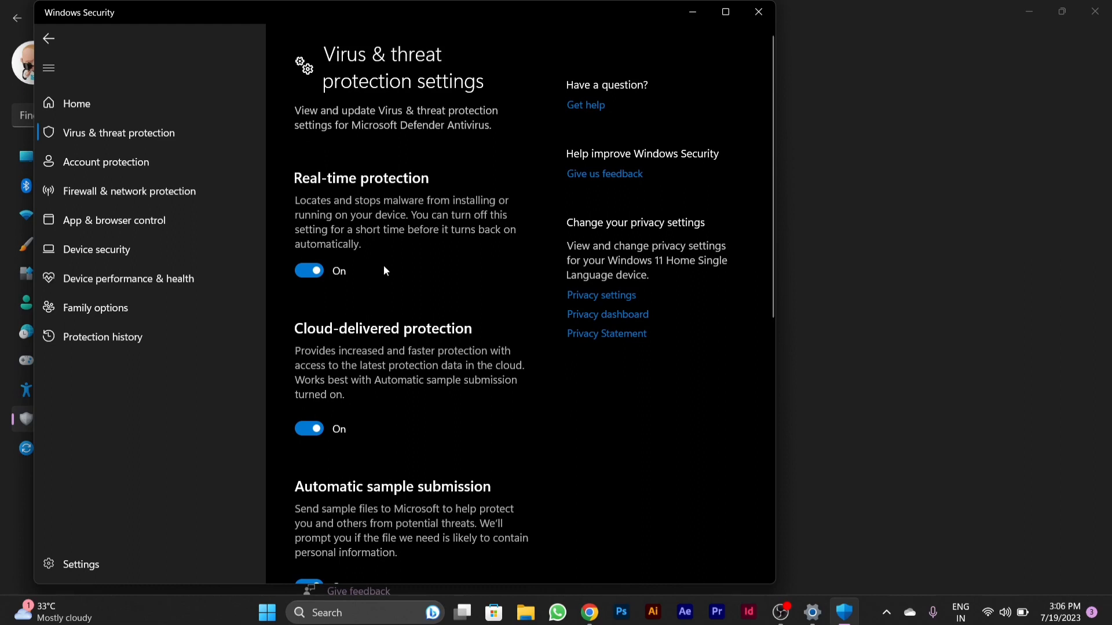
mouse_move(325, 163)
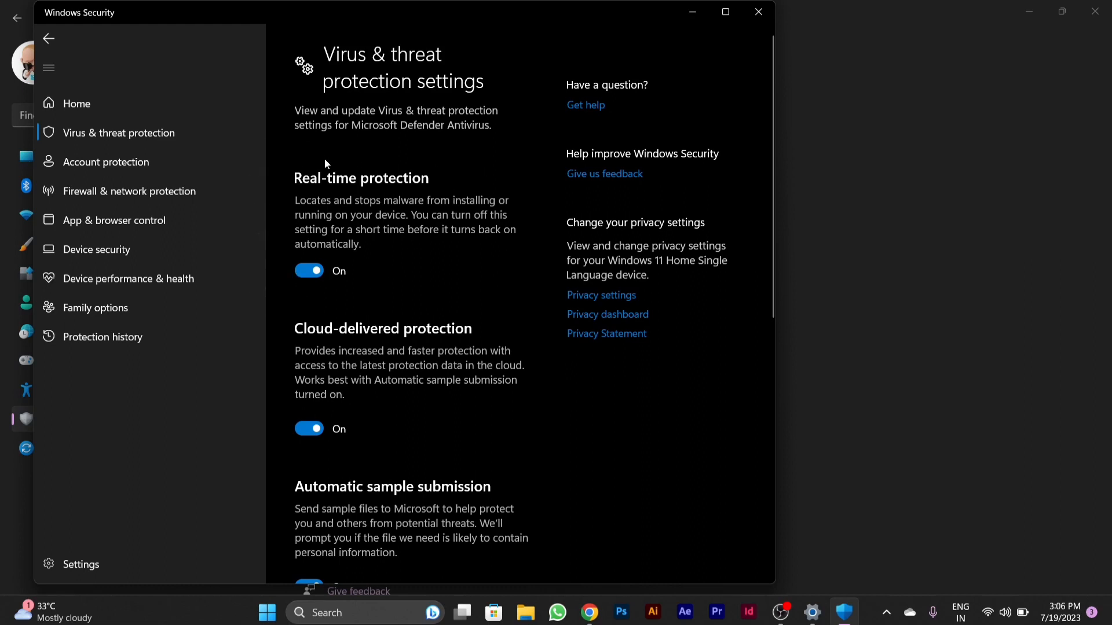
mouse_move(246, 278)
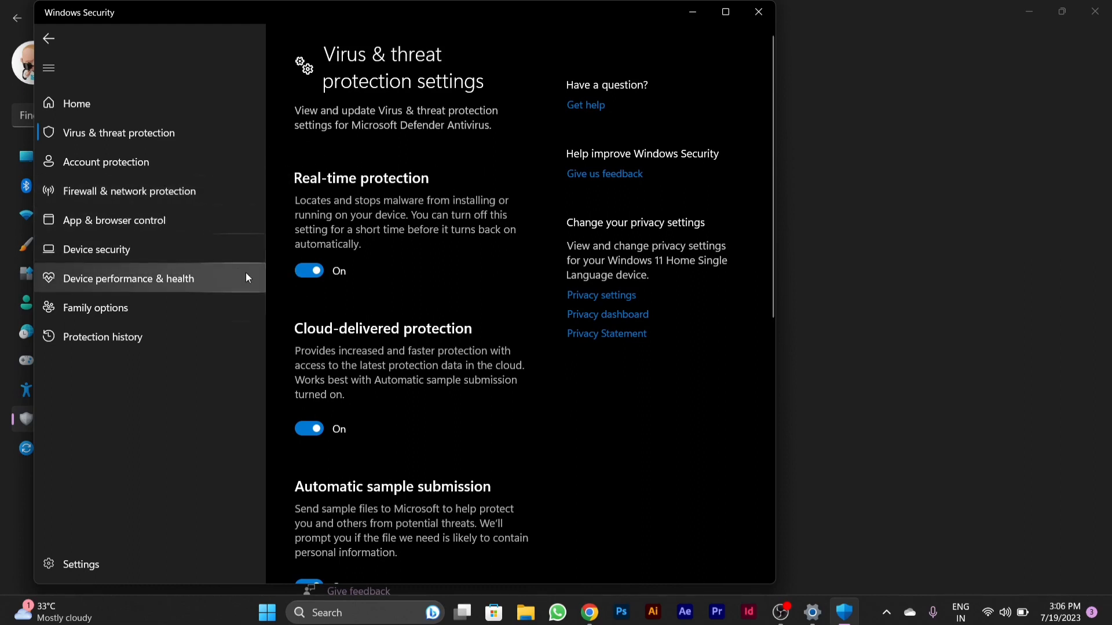
mouse_move(276, 255)
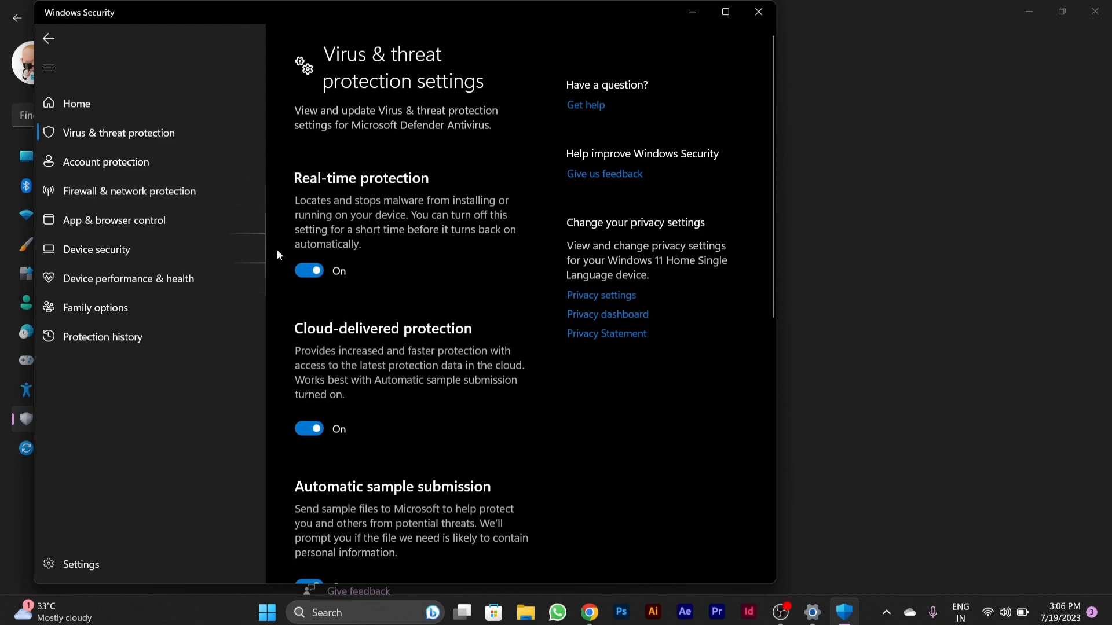
left_click(309, 271)
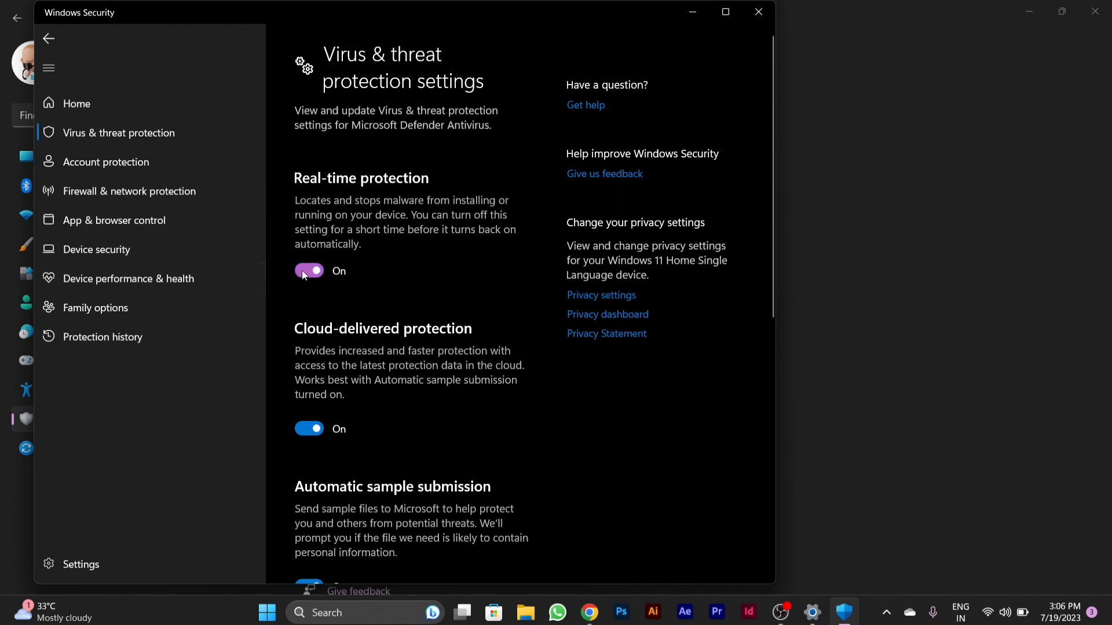
mouse_move(311, 277)
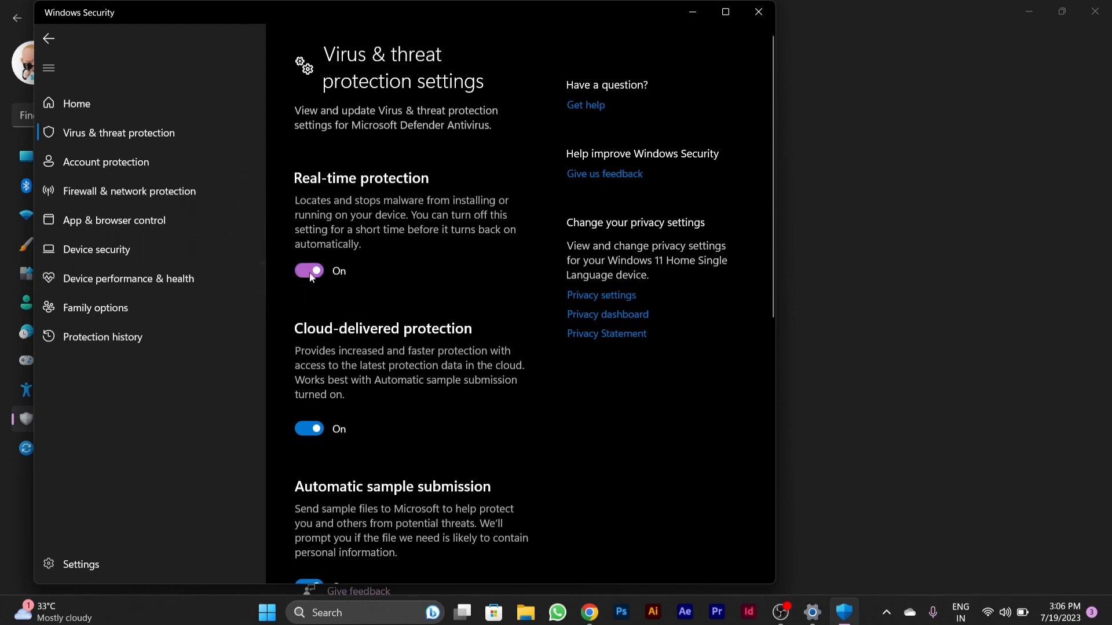
Step: Switch Real-time protection Off, leaving the device-vulnerable warning, and reveal the hidden tray icons
left_click(309, 270)
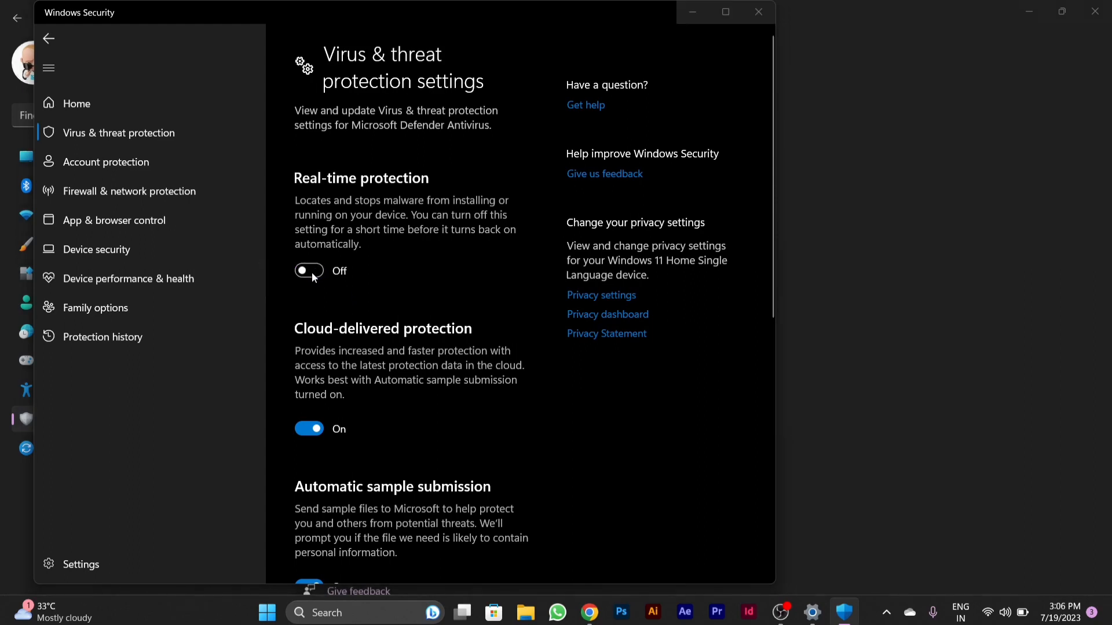
mouse_move(493, 424)
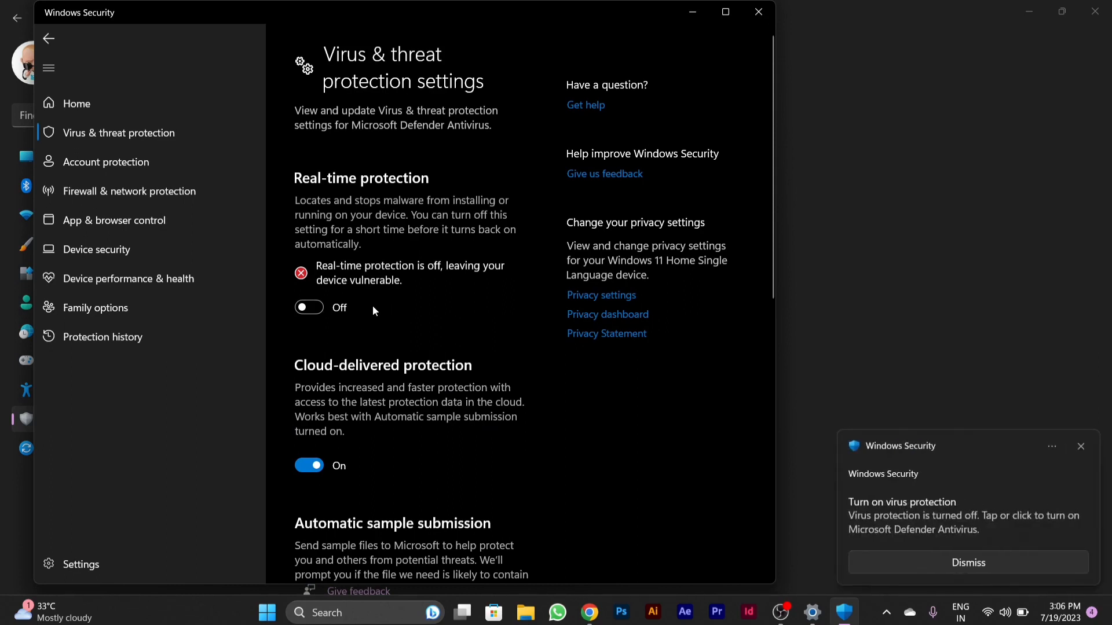
mouse_move(412, 338)
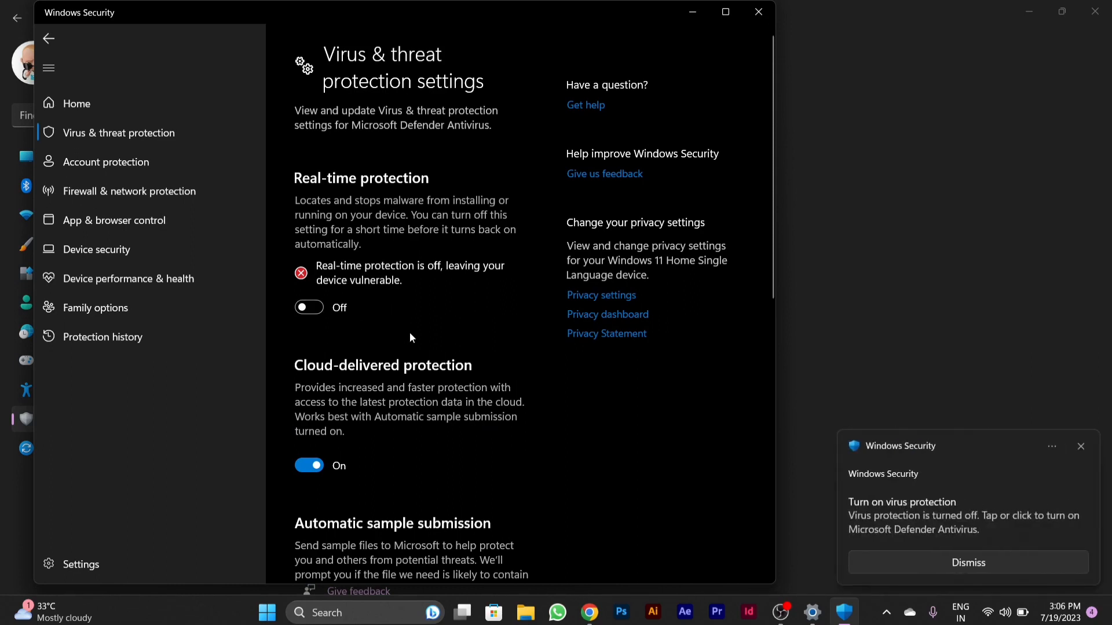
mouse_move(525, 371)
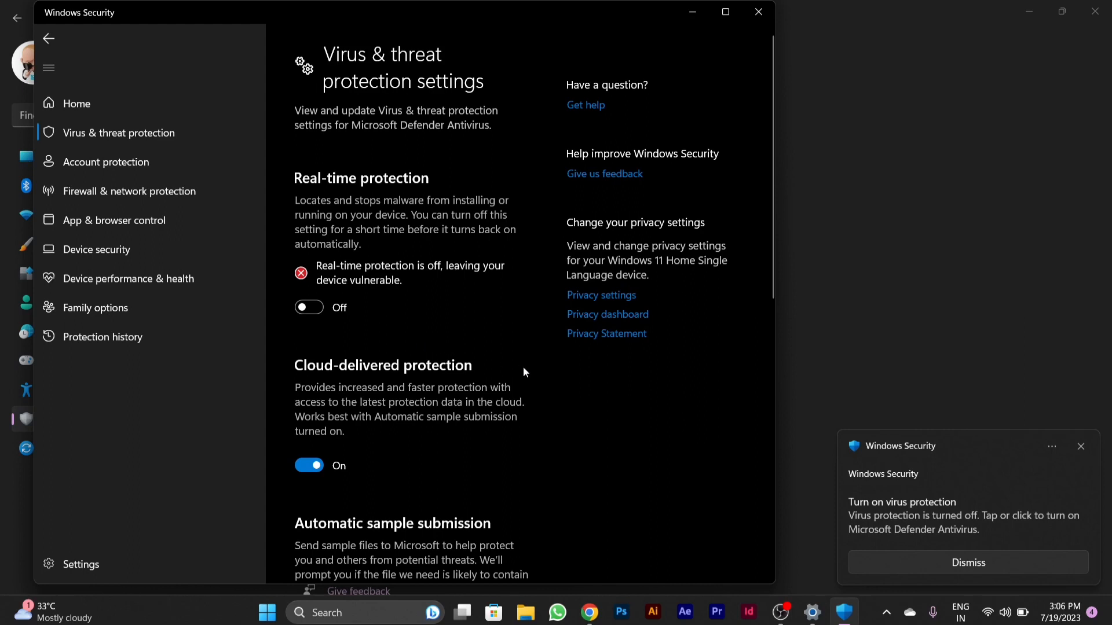
left_click(967, 563)
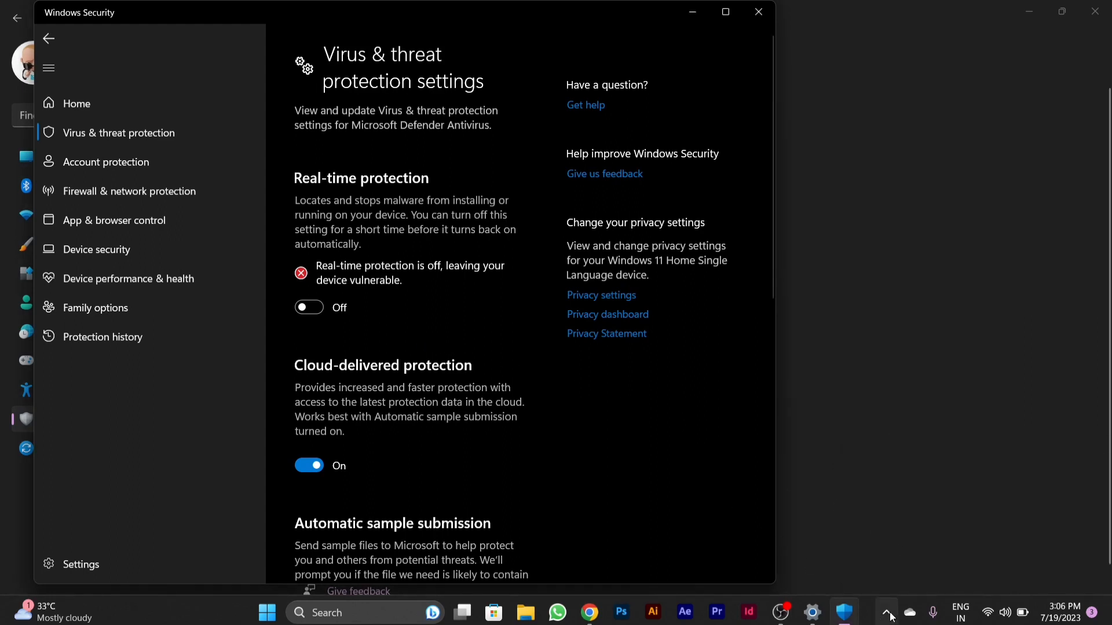
left_click(886, 612)
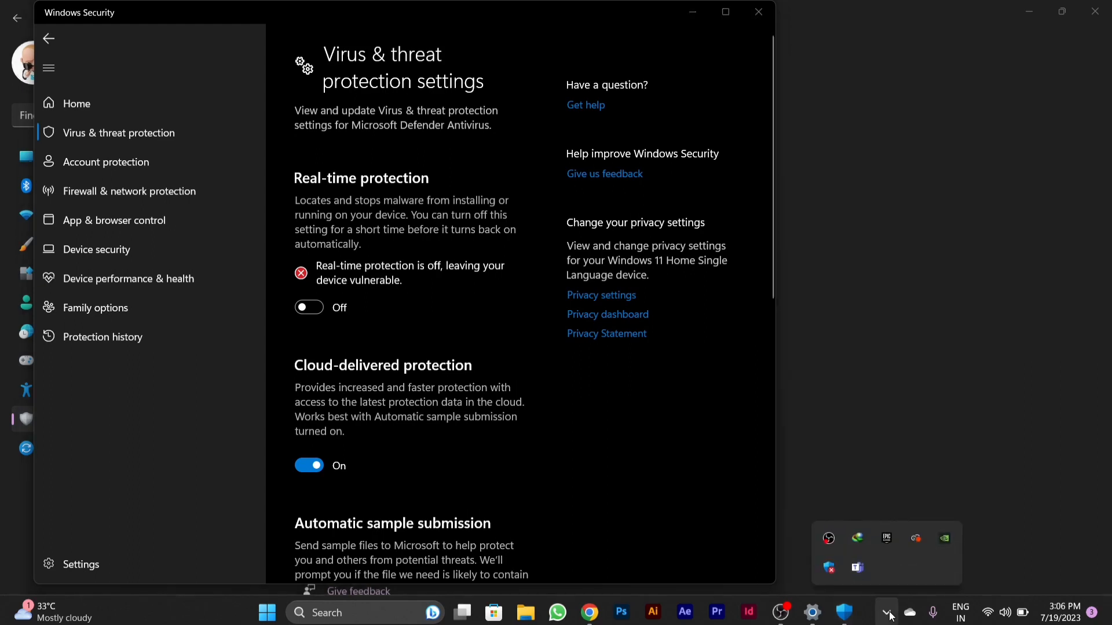